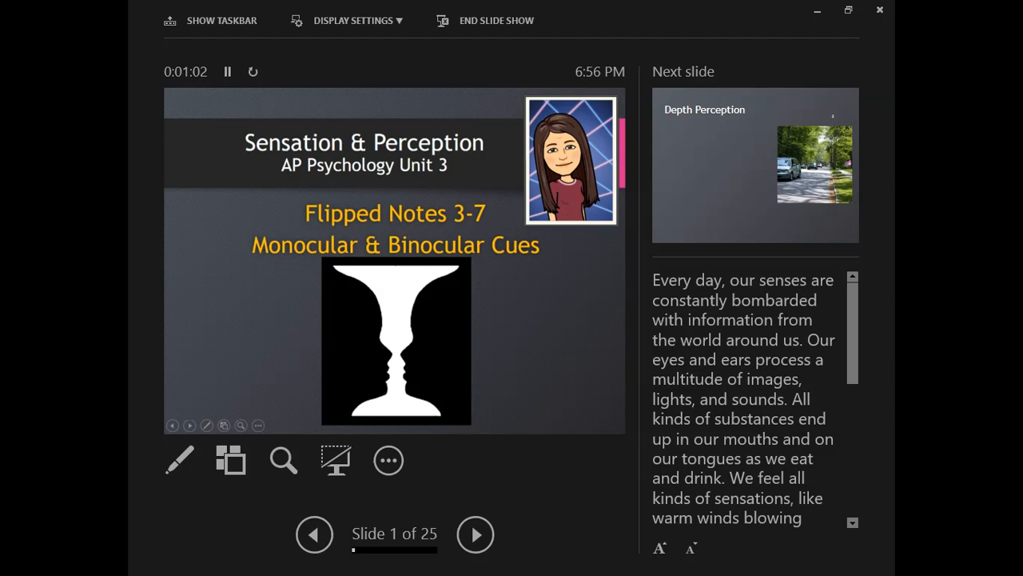
Advance from the title slide to the Depth Perception slide, 2 of 25.
click(475, 535)
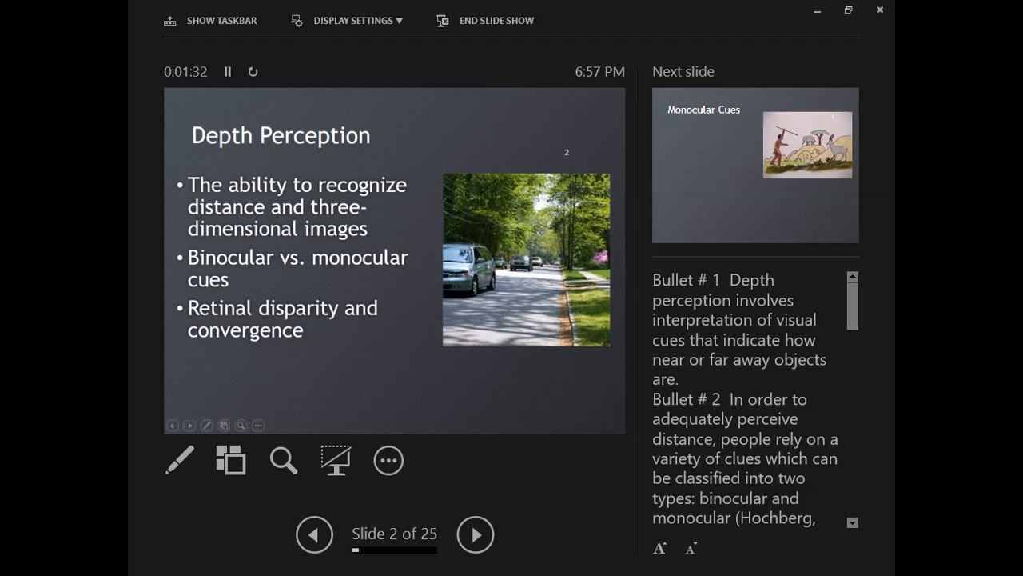
Advance to the Monocular Cues slide listing the six depth cues, 3 of 25.
click(475, 534)
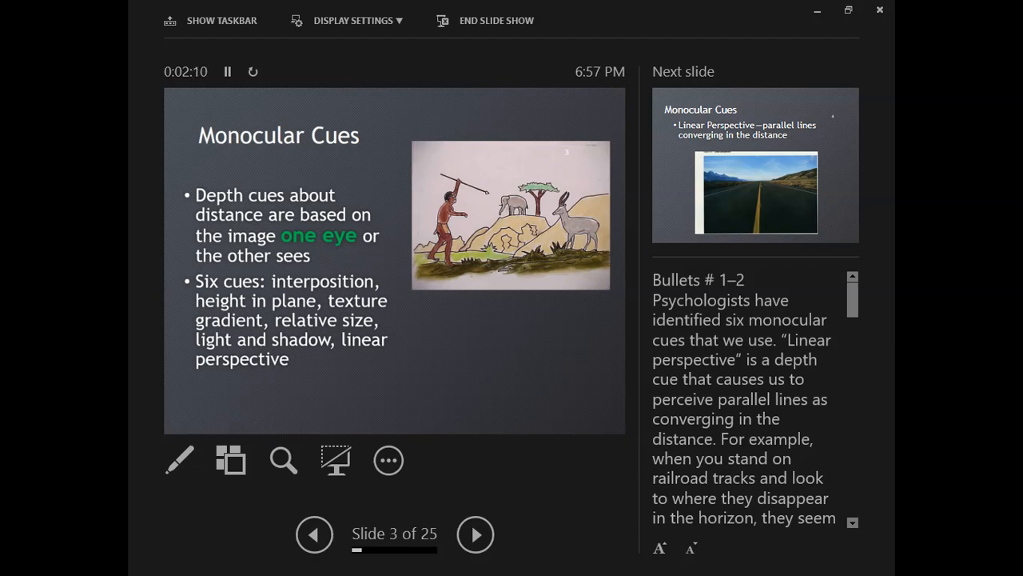
Advance to the linear perspective slide with the road photo, 4 of 25.
click(475, 534)
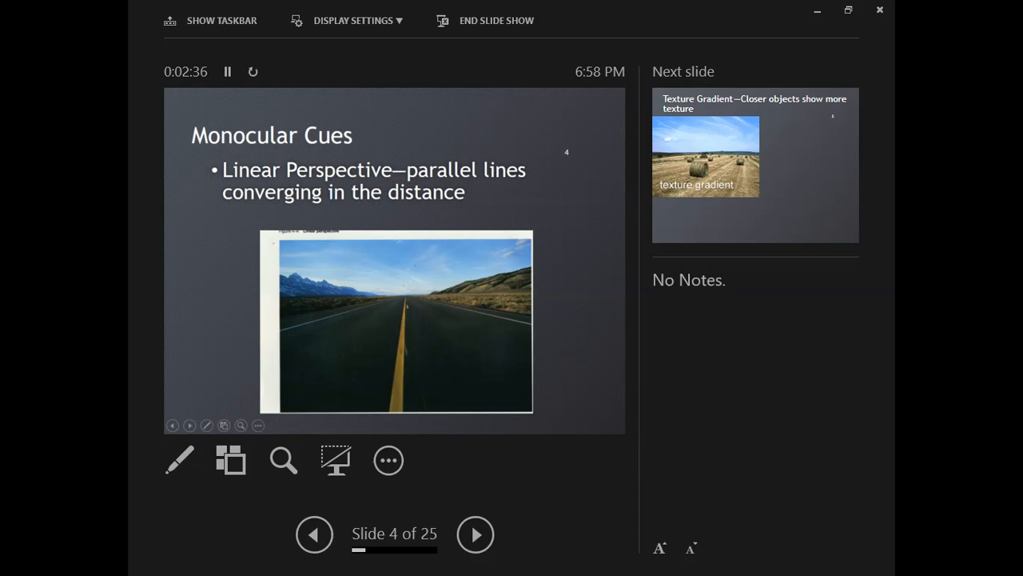
Advance to the texture gradient slide, 5 of 25, with interposition queued next.
click(475, 534)
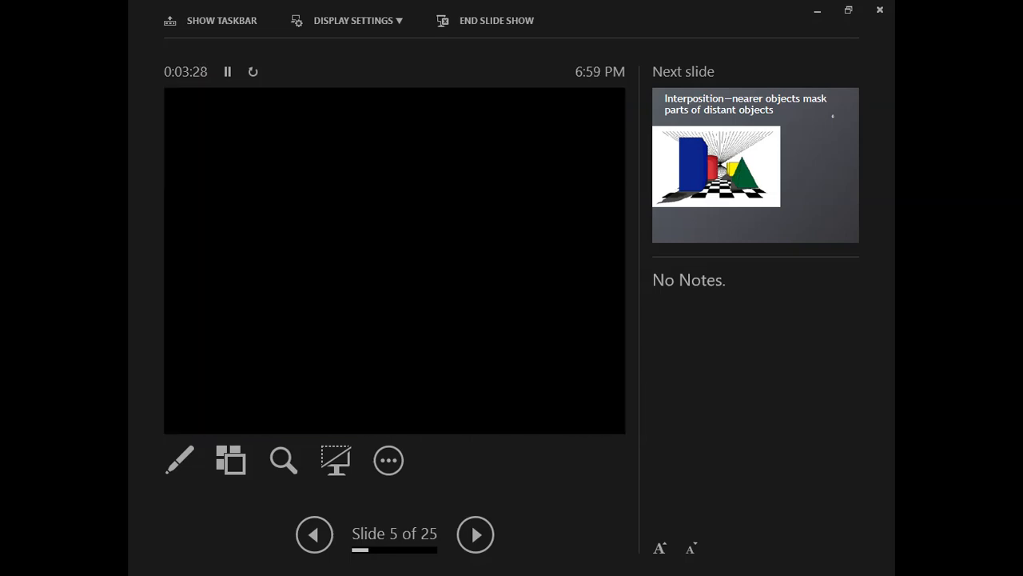
Advance past interposition toward the relative size slide with the leaning tower photos.
click(475, 534)
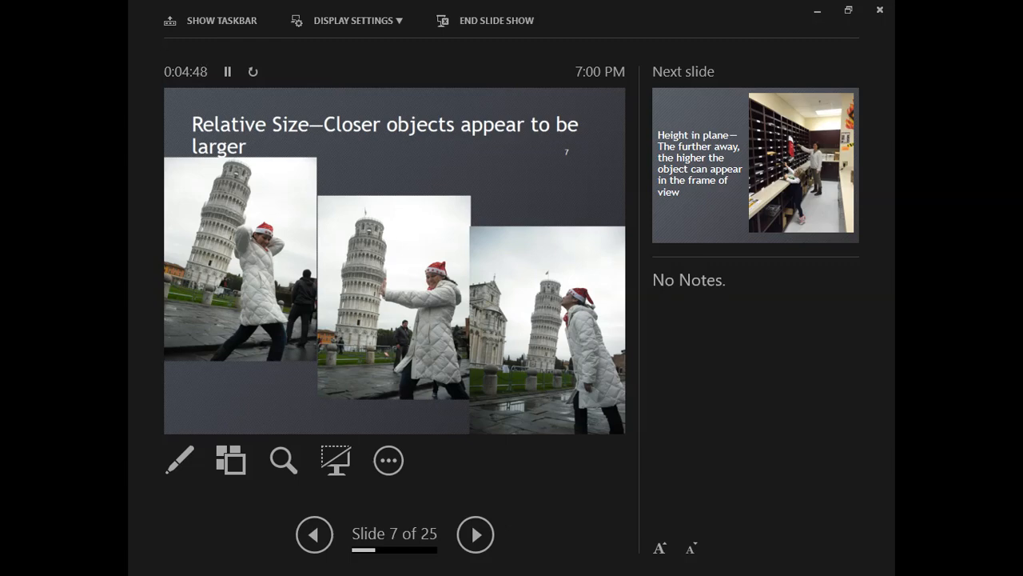
Advance through the Height in plane slide and on to the motion parallax slide.
click(475, 534)
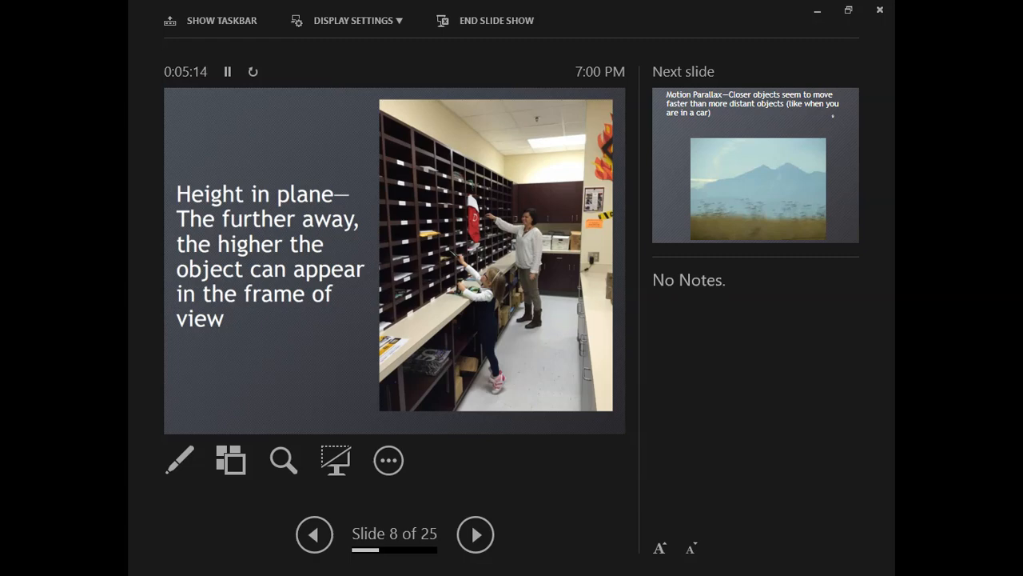
click(475, 534)
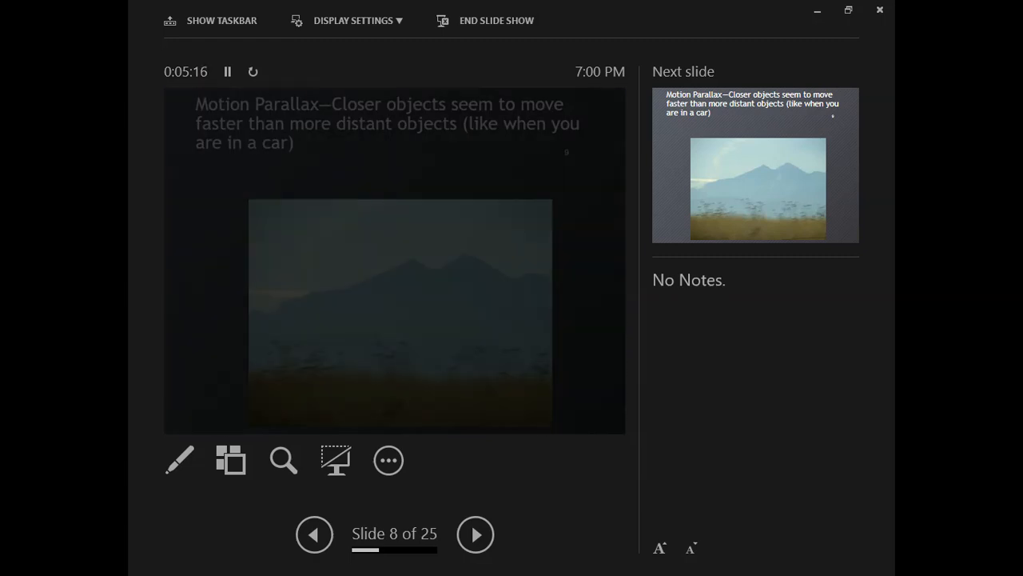
click(475, 534)
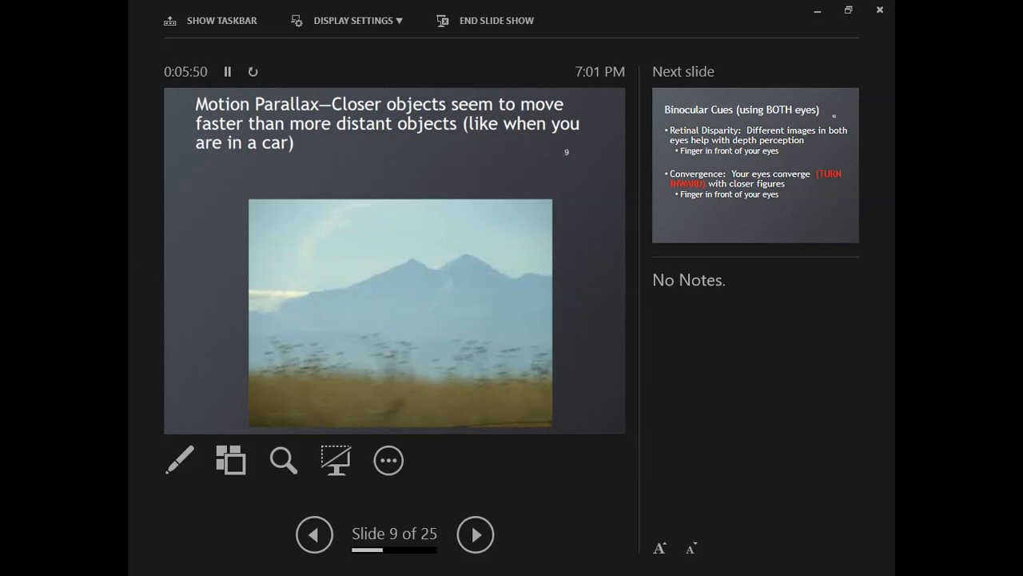
Advance to slide 10, Binocular Cues with retinal disparity and convergence.
click(475, 534)
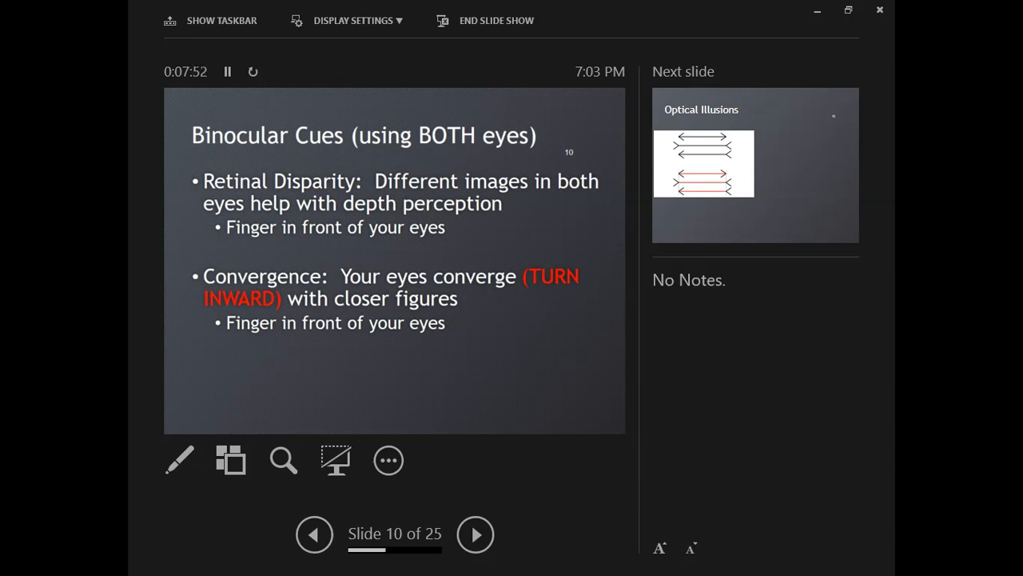
Advance to slide 11, Optical Illusions with the Muller-Lyer arrows figure.
click(475, 534)
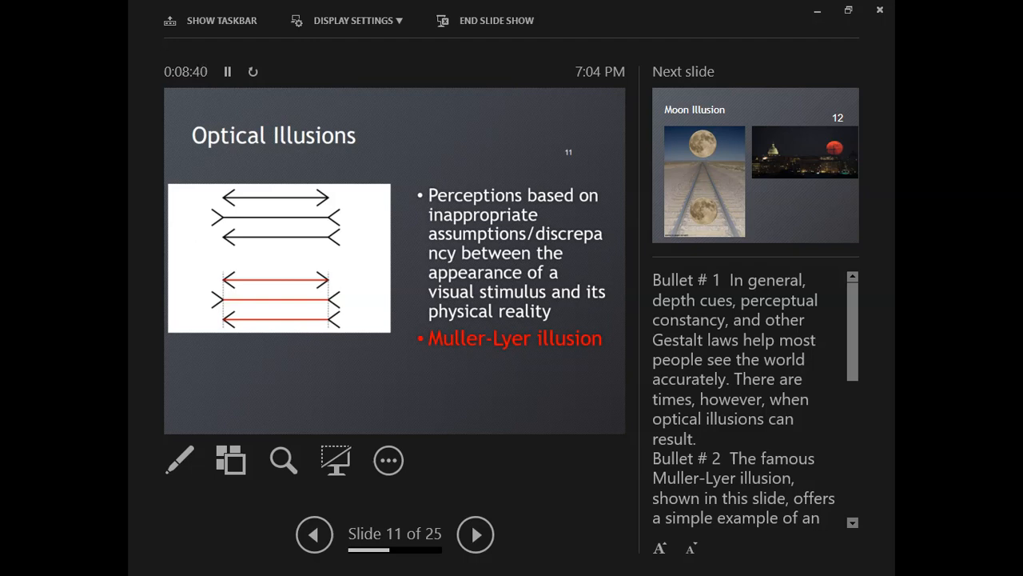
Advance to slide 12, Moon Illusion with the railway and city moon photos.
click(475, 534)
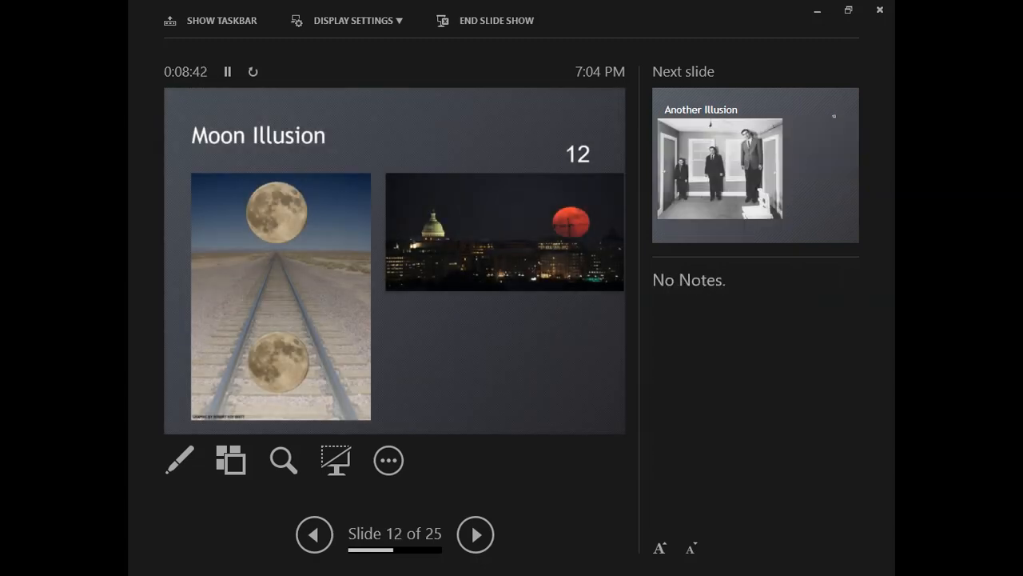
mouse_move(631, 411)
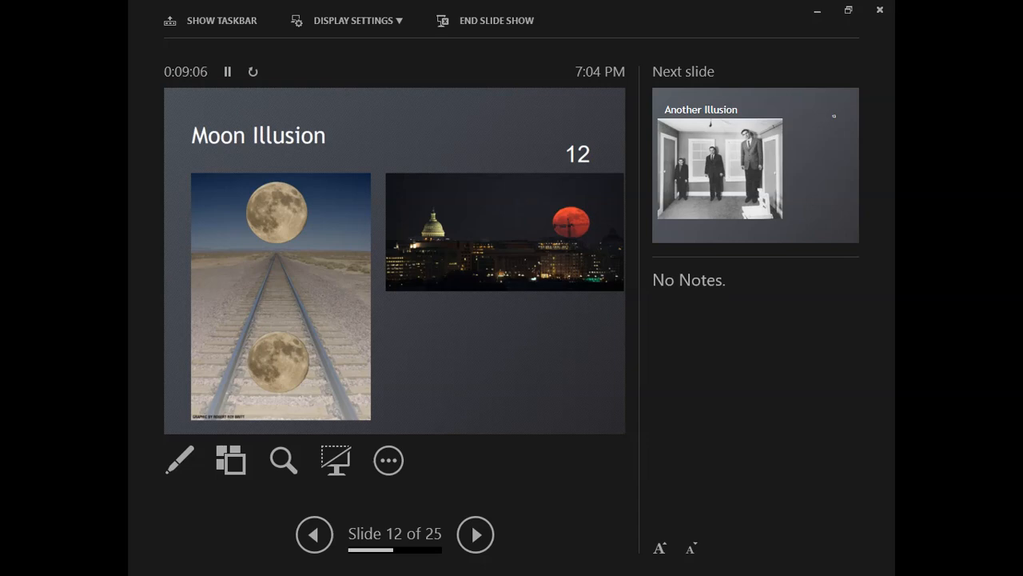
Step through Another Illusion and the Ames Room slides, backing up once, to reach slide 15's impossible figure.
click(475, 534)
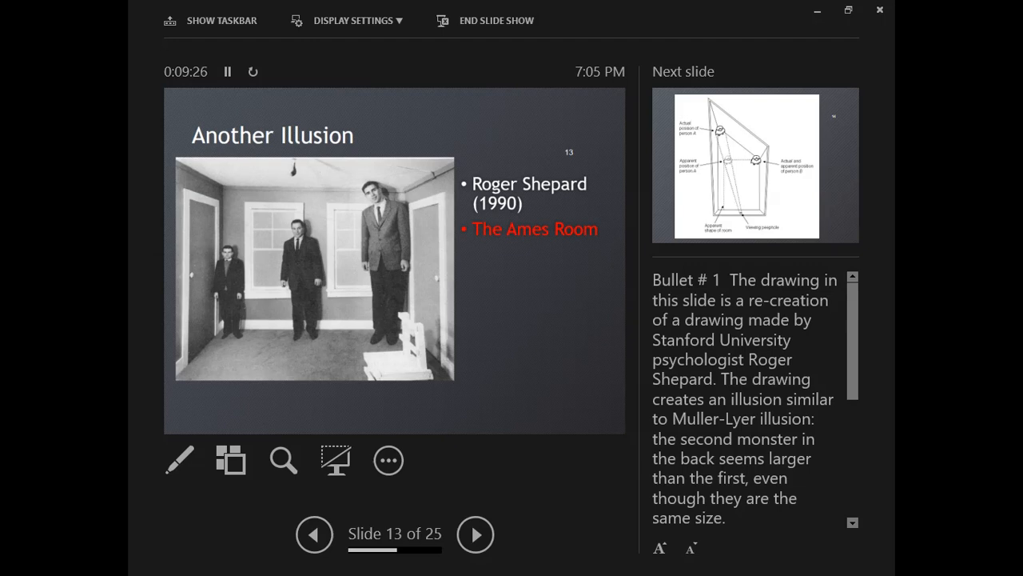
click(475, 534)
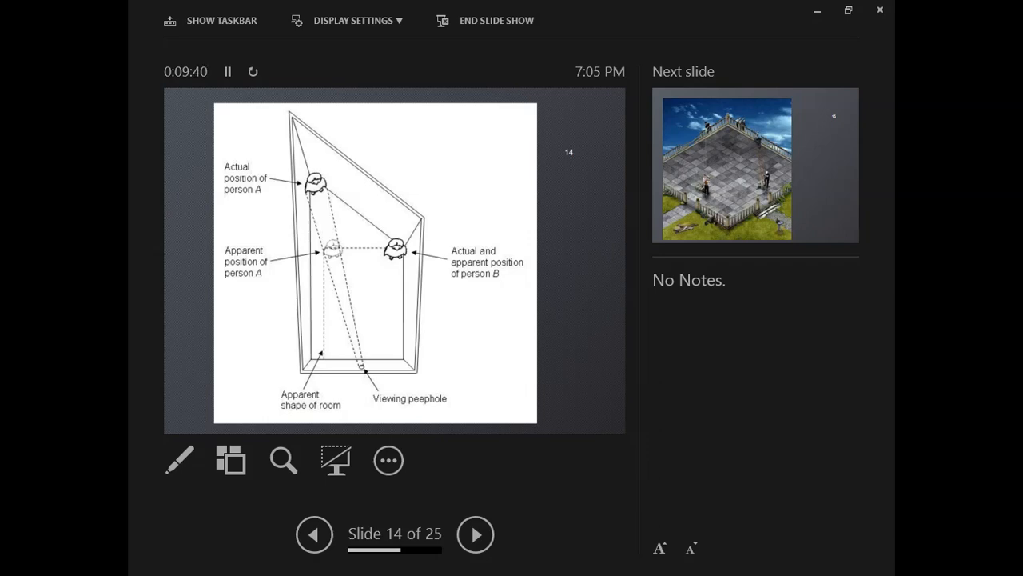
click(314, 534)
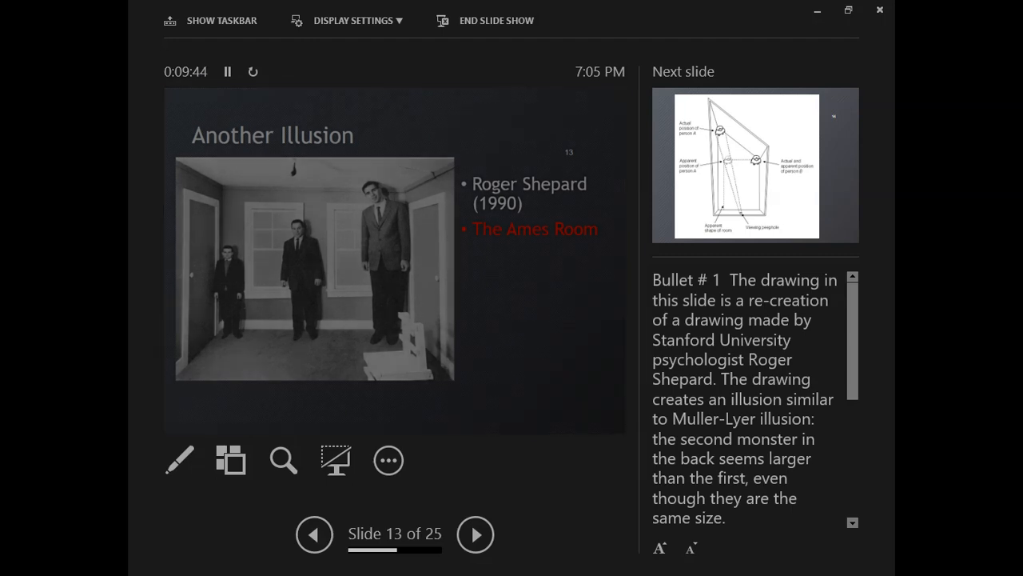
click(475, 534)
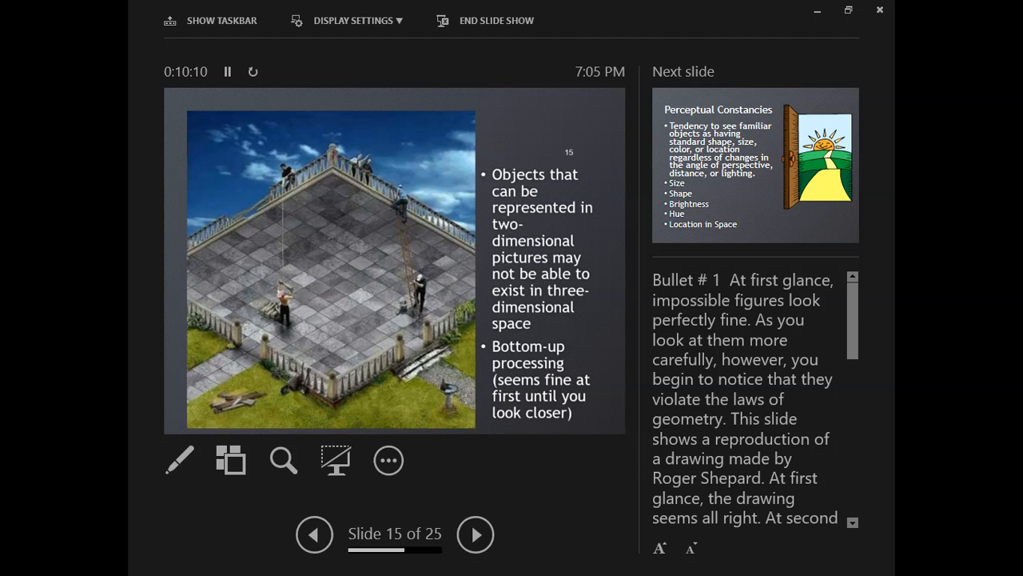
Advance through Perceptual Constancies to slide 17, Shape constancy with the opening-door drawings.
click(475, 534)
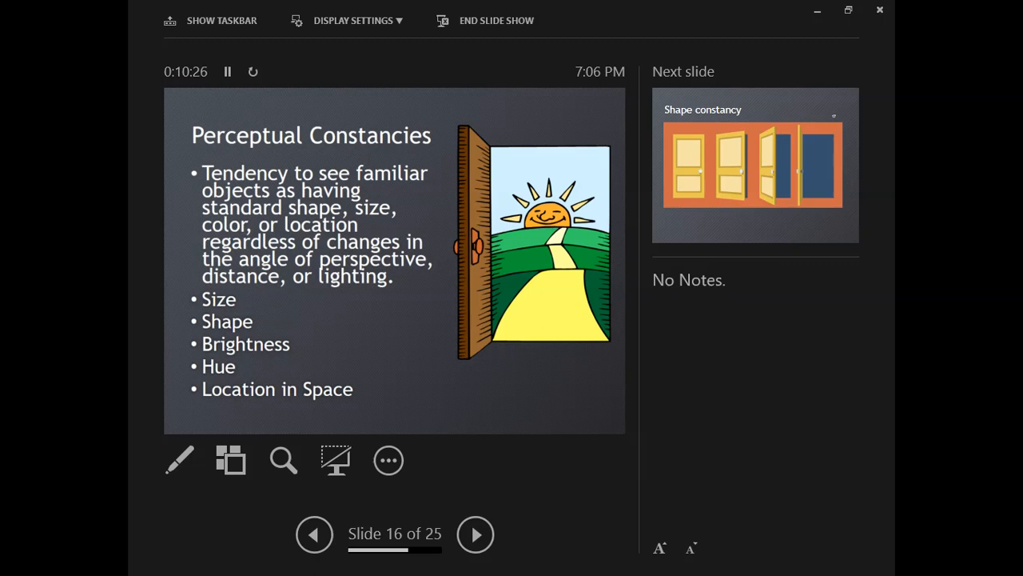
click(475, 534)
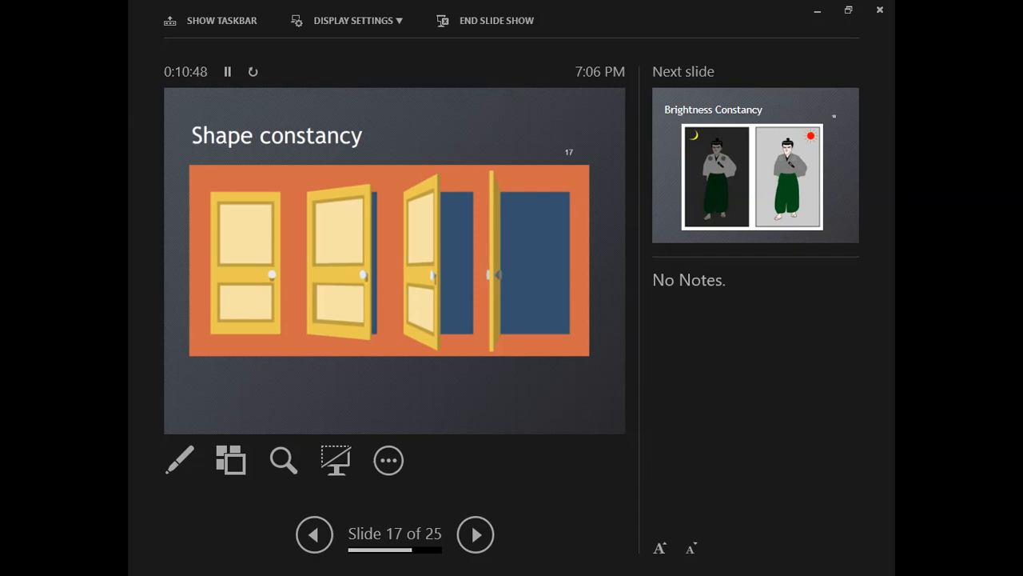
Advance through Brightness Constancy, Hue/Color Constancy and Perceptual Set to Two Modes of Processing on slide 20.
click(475, 534)
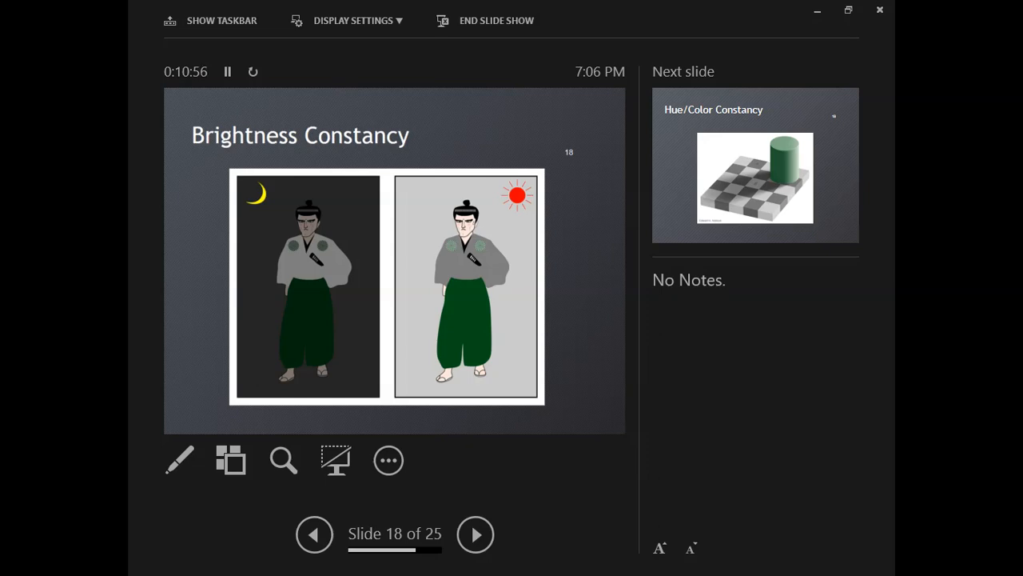
click(475, 534)
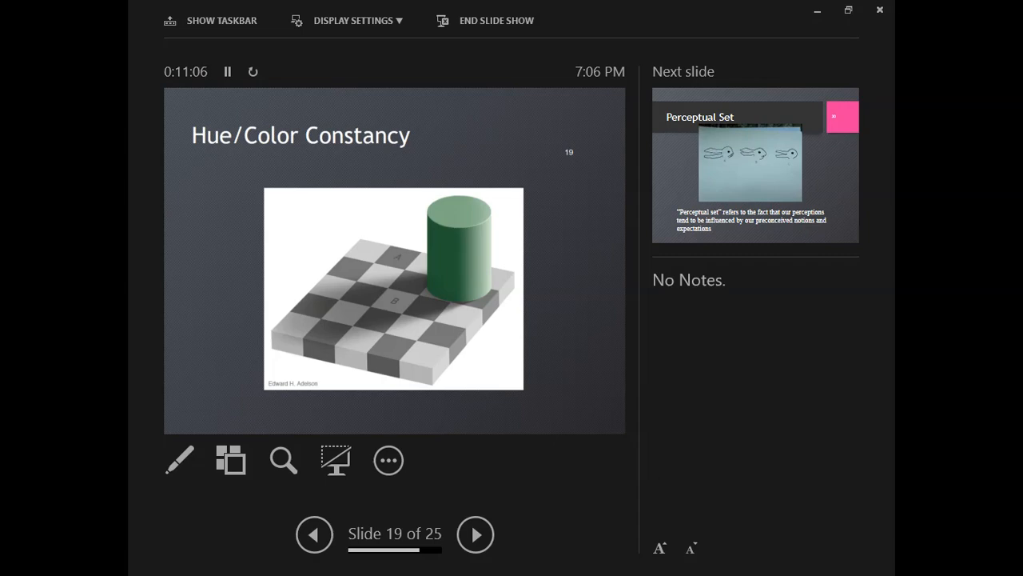
click(475, 534)
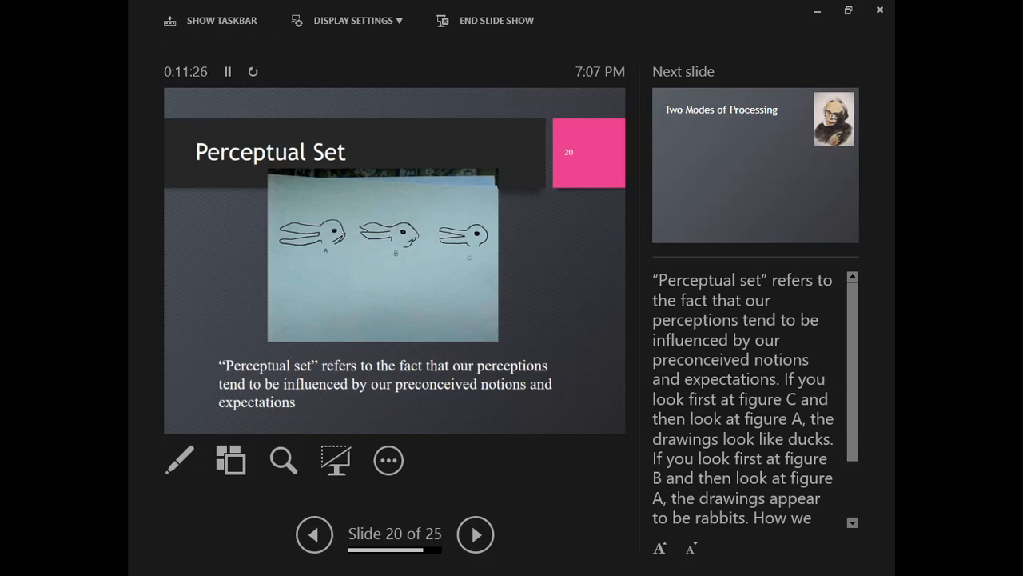
click(474, 534)
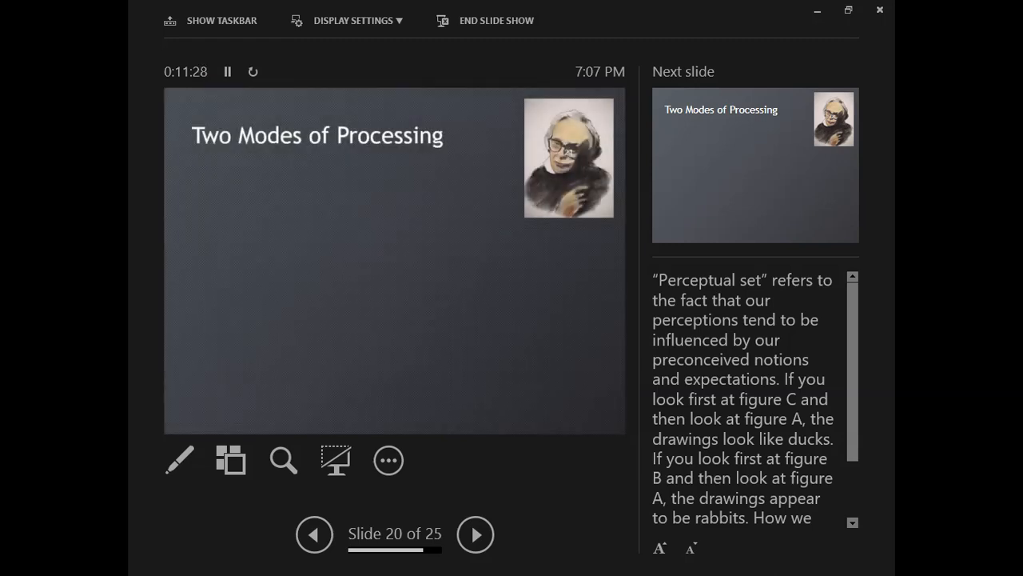
Reveal the bottom-up and top-down processing bullets under Hubel and Wiesel on slide 21.
click(475, 534)
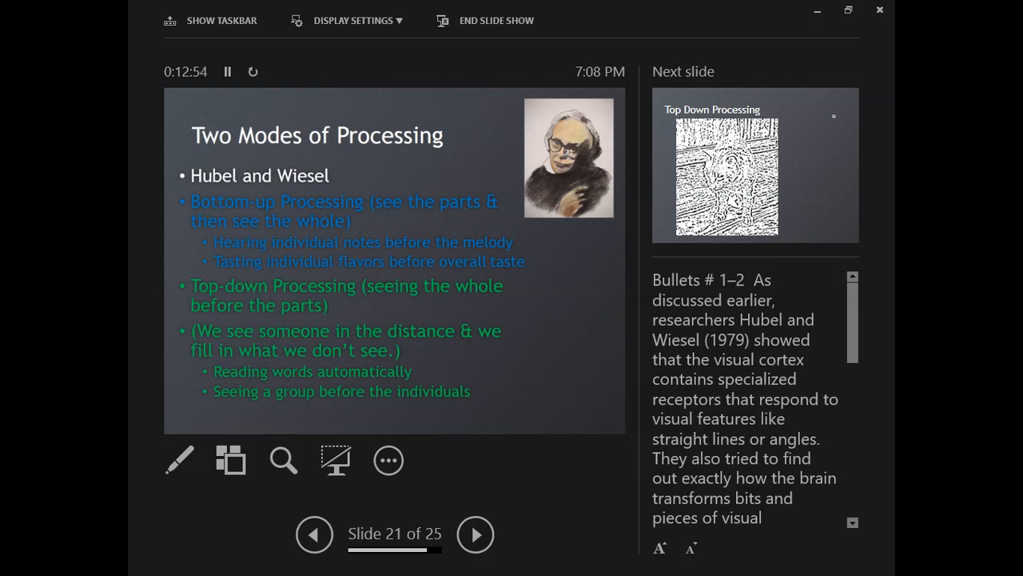
Advance past the Top Down Processing tiger image to slide 23, the Seurat park painting.
click(475, 535)
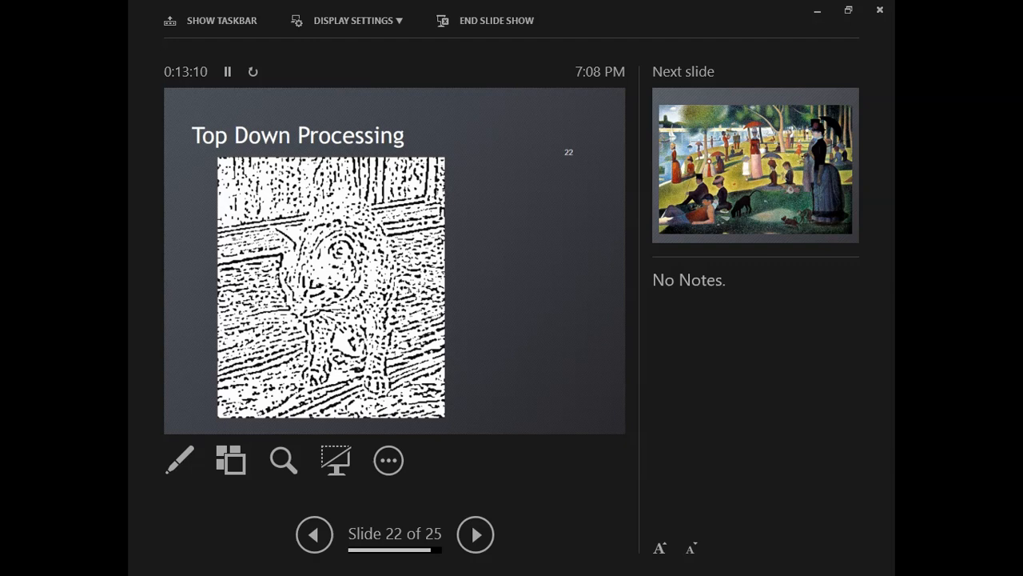
click(475, 534)
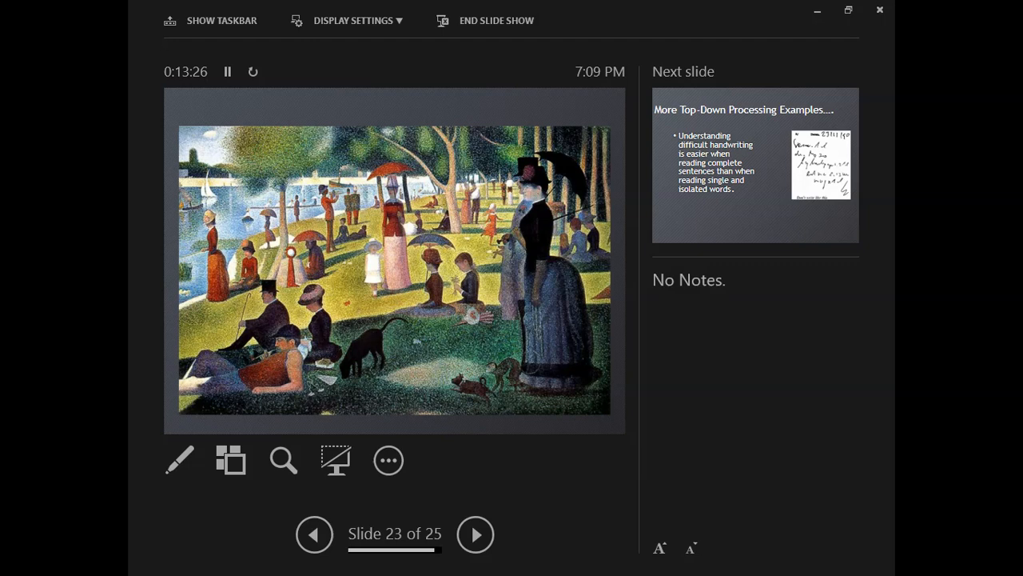
Advance past the handwriting example to the final slide 25, the scrambled-letters Cambridge paragraph.
click(475, 534)
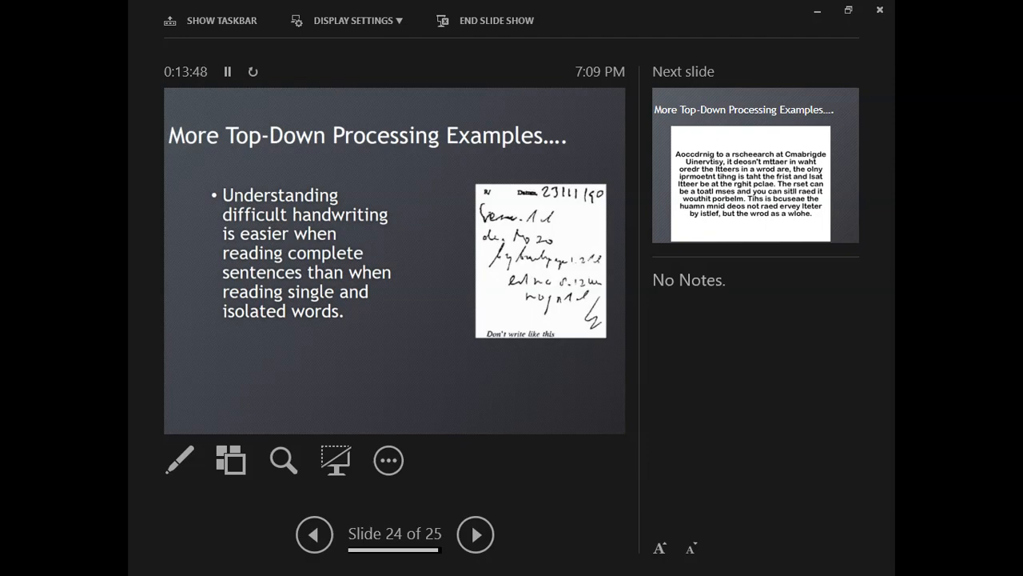
click(475, 534)
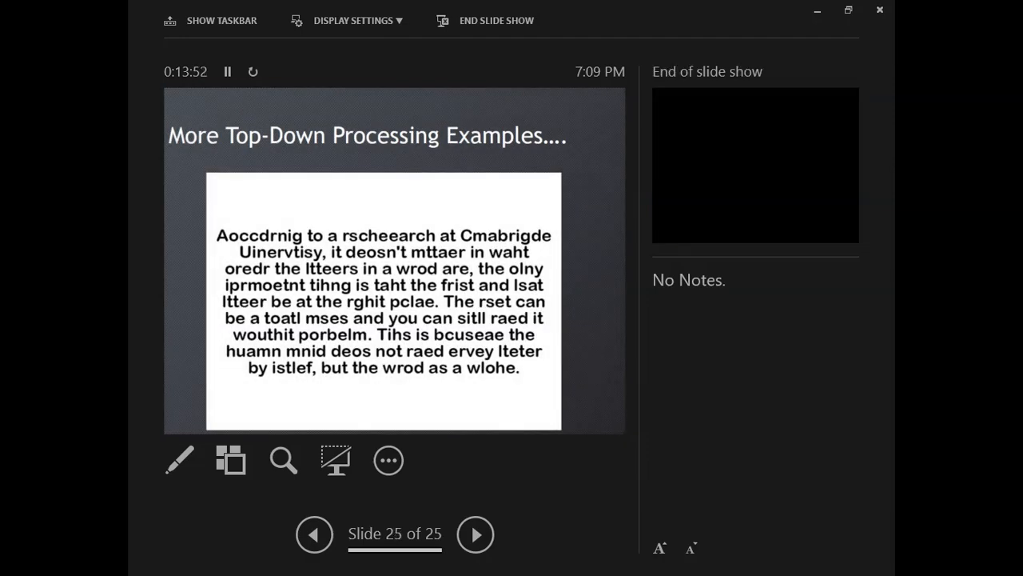